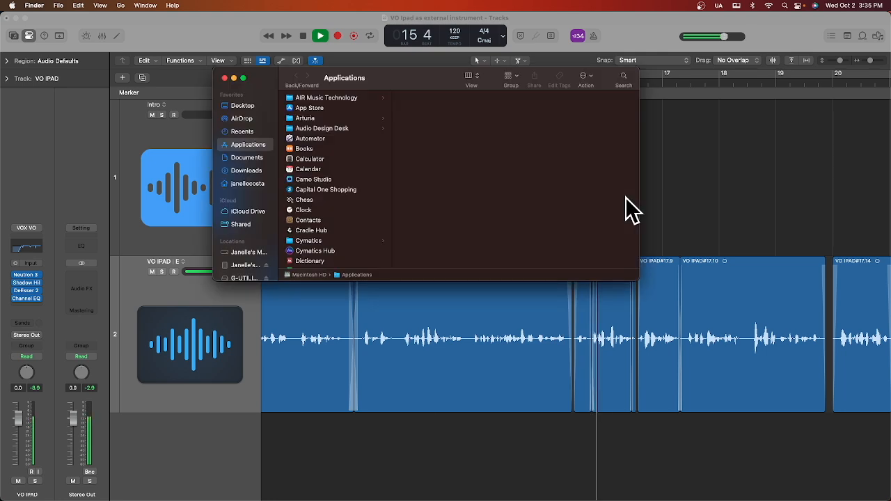
Open the Utilities folder inside Applications and launch a utility from it.
{"action": "left_click", "coordinate": [306, 261]}
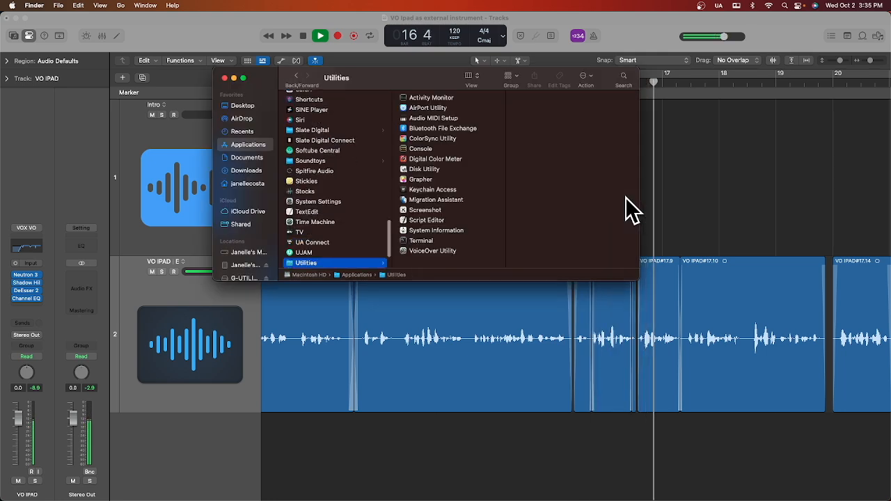
{"action": "left_click", "coordinate": [434, 117]}
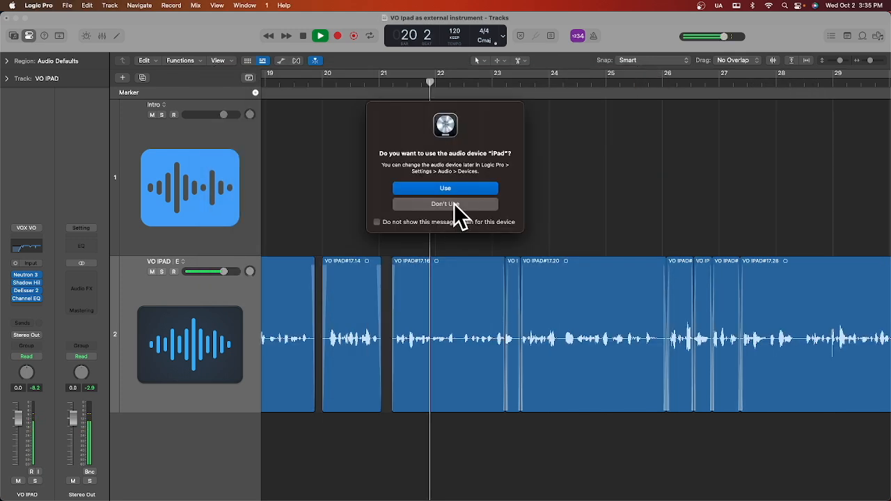
Decline the iPad audio device prompt and create a new MIDI software instrument track, Inst 1.
{"action": "left_click", "coordinate": [446, 203]}
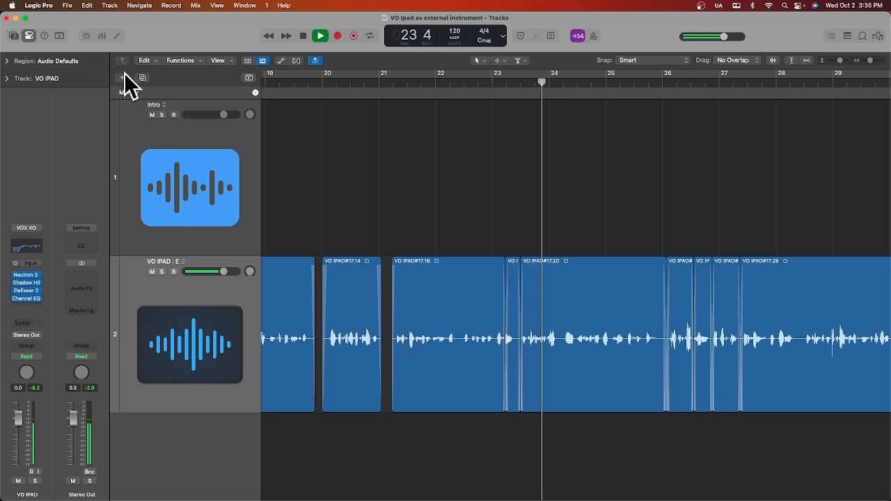
{"action": "left_click", "coordinate": [123, 78]}
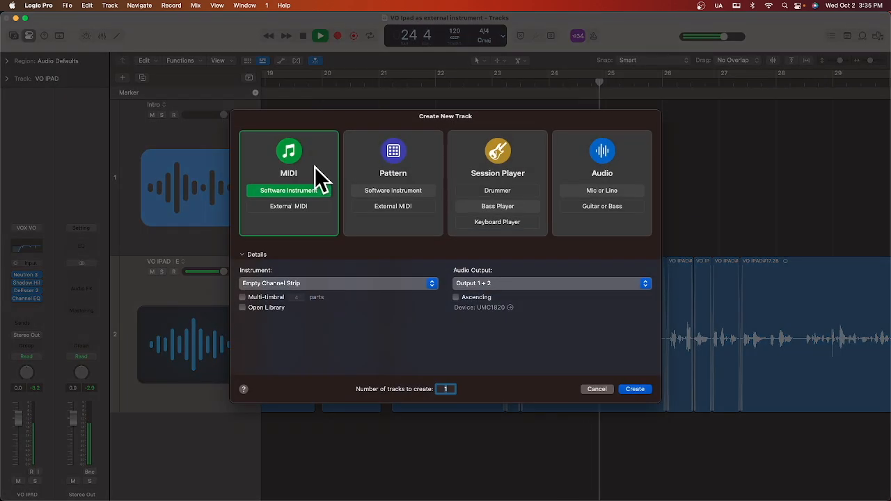
{"action": "left_click", "coordinate": [633, 388]}
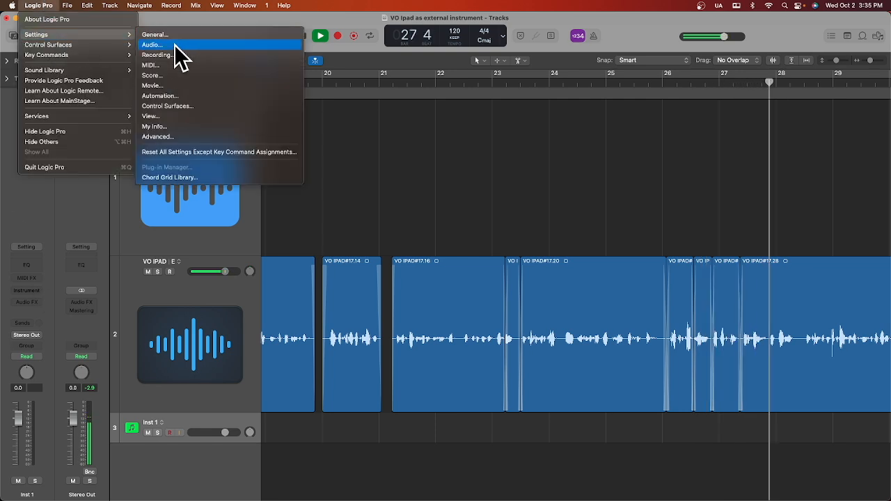
In Audio settings set the Input Device to iPad, apply it and close Settings.
{"action": "left_click", "coordinate": [151, 44]}
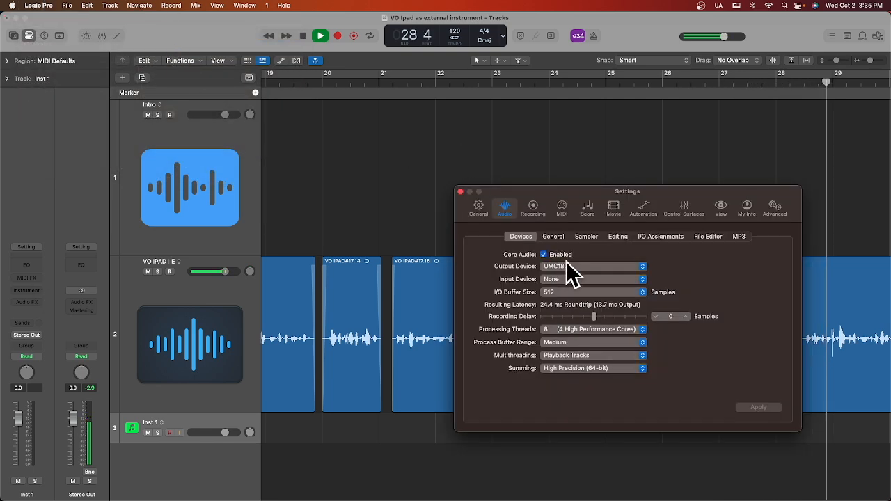
{"action": "left_click", "coordinate": [592, 279]}
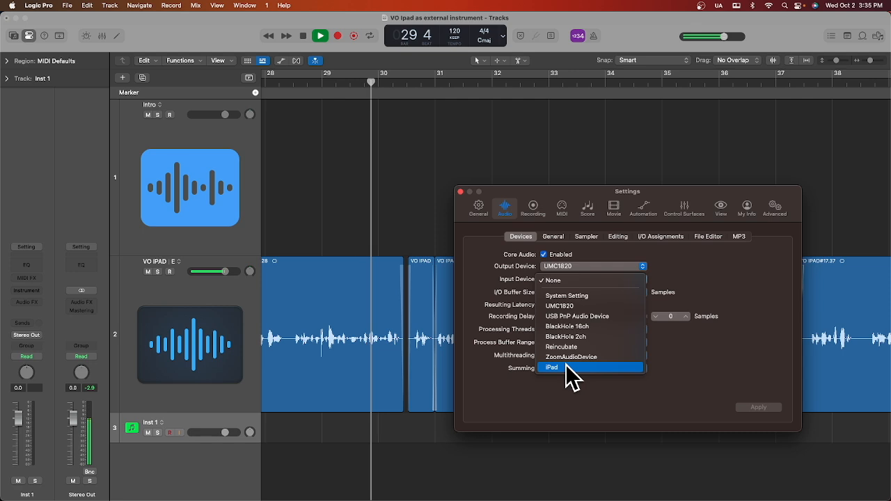
{"action": "left_click", "coordinate": [551, 368]}
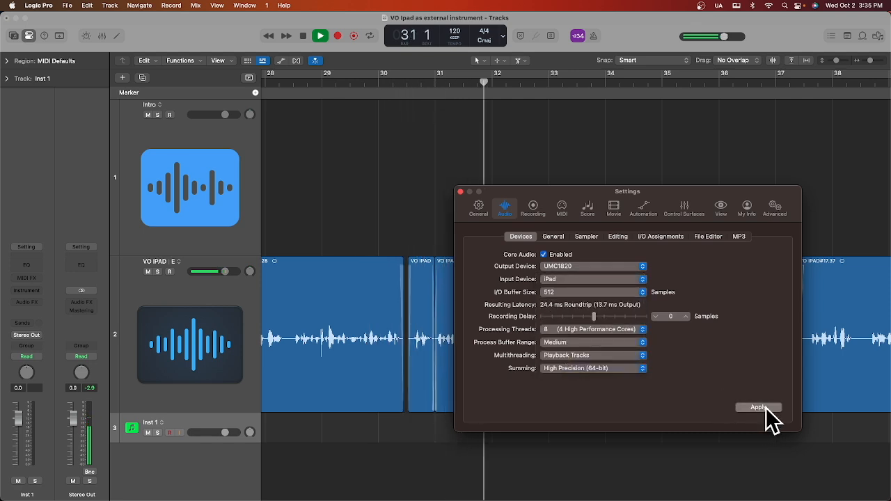
{"action": "left_click", "coordinate": [757, 406]}
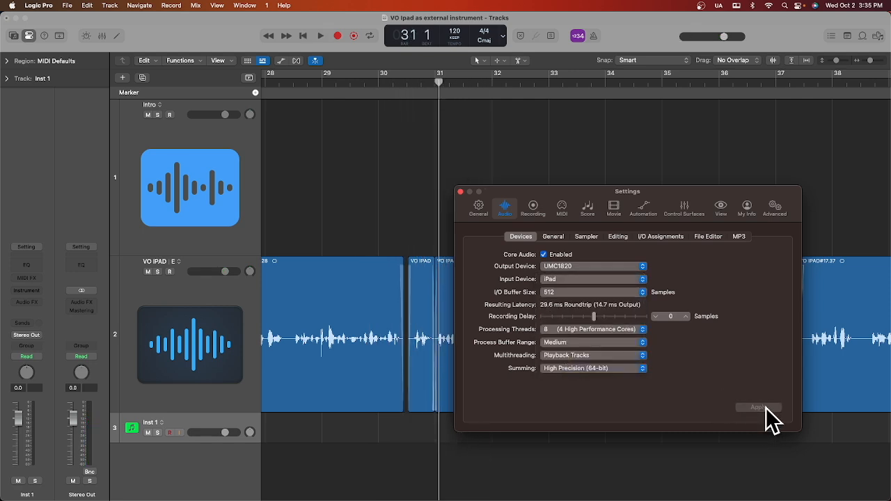
{"action": "left_click", "coordinate": [758, 406]}
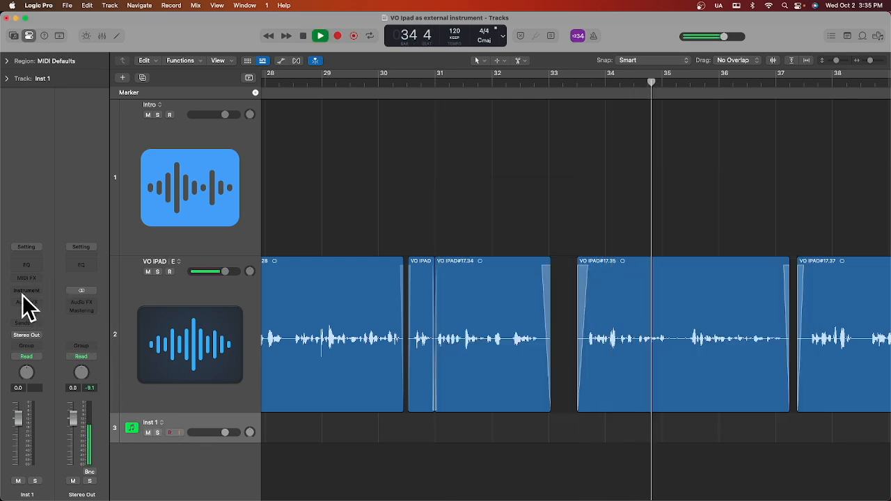
Load External Instrument on Inst 1 with MIDI Destination iPad and Audio Input 1-2.
{"action": "left_click", "coordinate": [26, 291]}
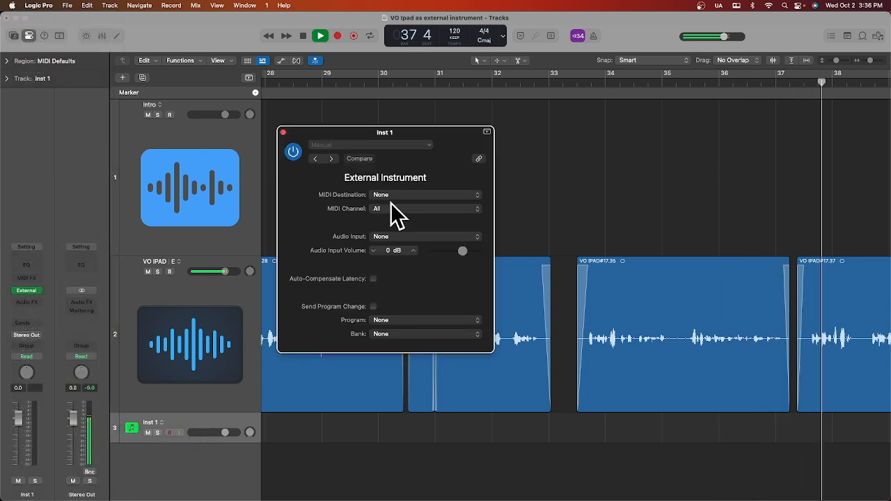
{"action": "left_click", "coordinate": [425, 195]}
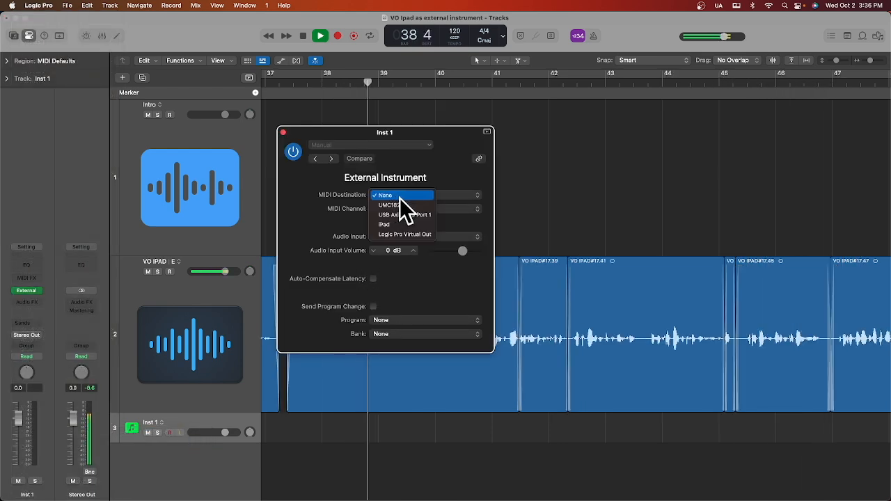
{"action": "left_click", "coordinate": [384, 224]}
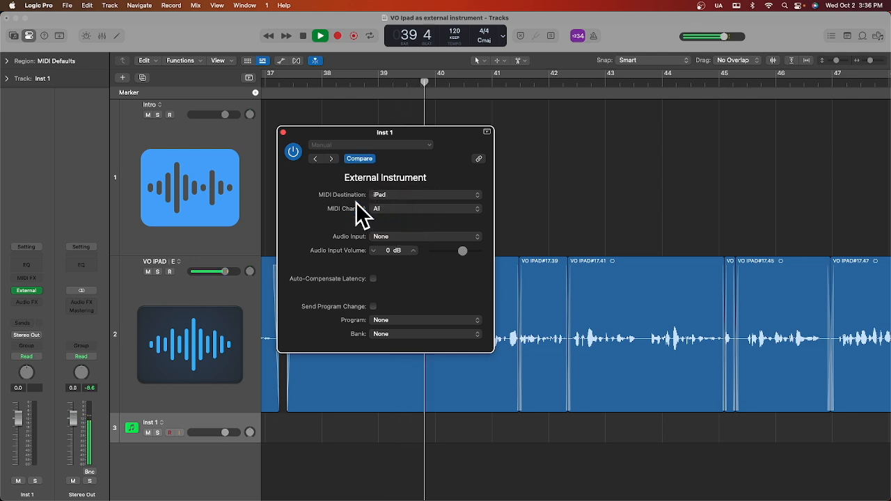
{"action": "left_click", "coordinate": [425, 236]}
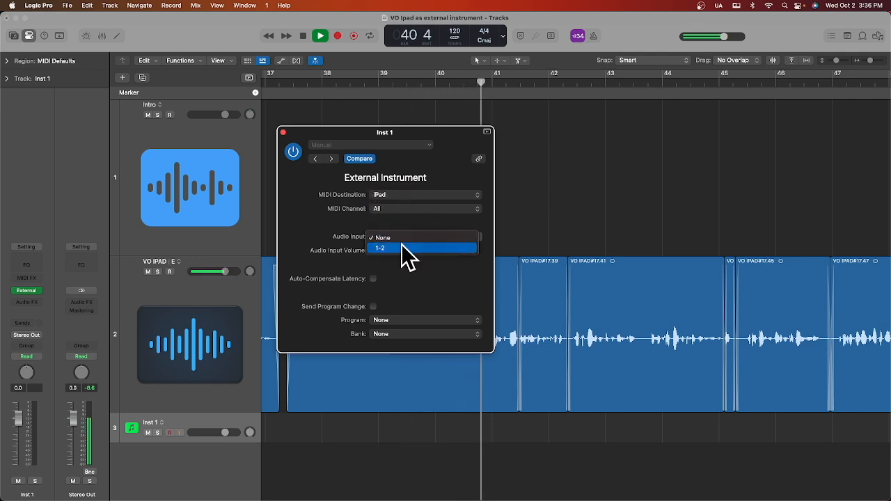
{"action": "left_click", "coordinate": [379, 248]}
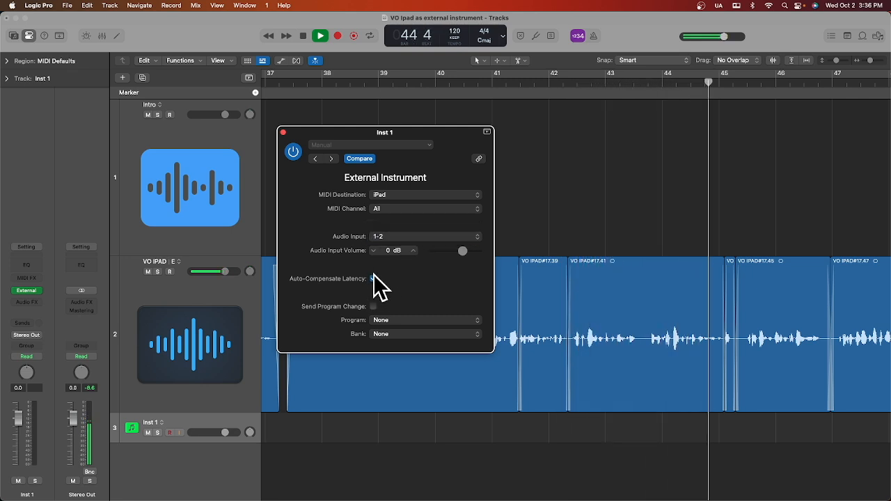
{"action": "left_click", "coordinate": [373, 279]}
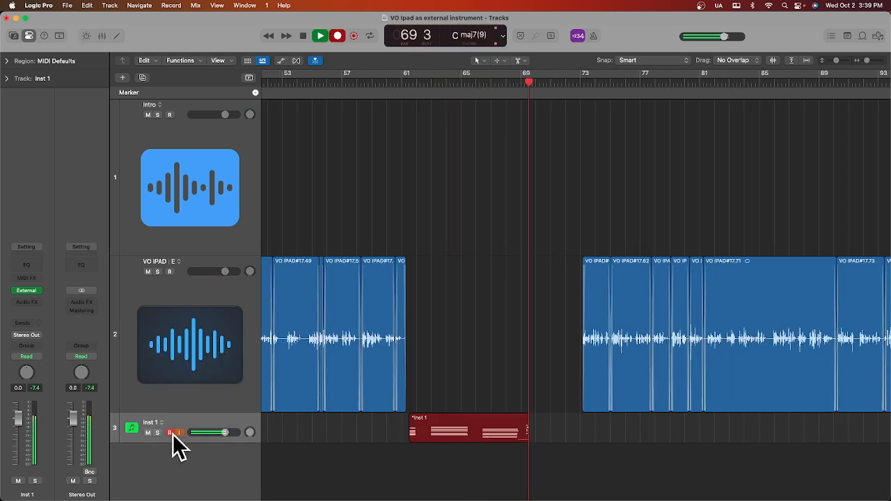
Stop recording, leaving the chord progression as a MIDI region on Inst 1.
{"action": "double_click", "coordinate": [467, 428]}
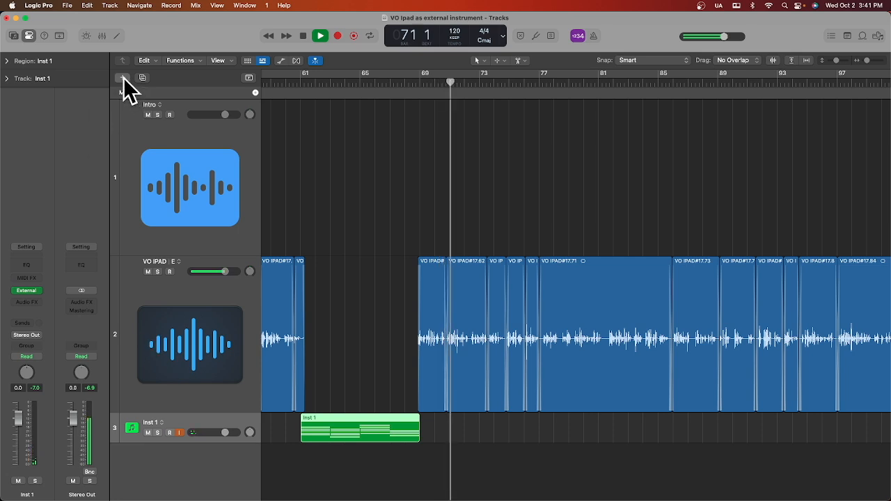
Create an audio track on Input 1 named FM BB RYUICHI PAD and record the iPad playback onto it.
{"action": "left_click", "coordinate": [123, 78]}
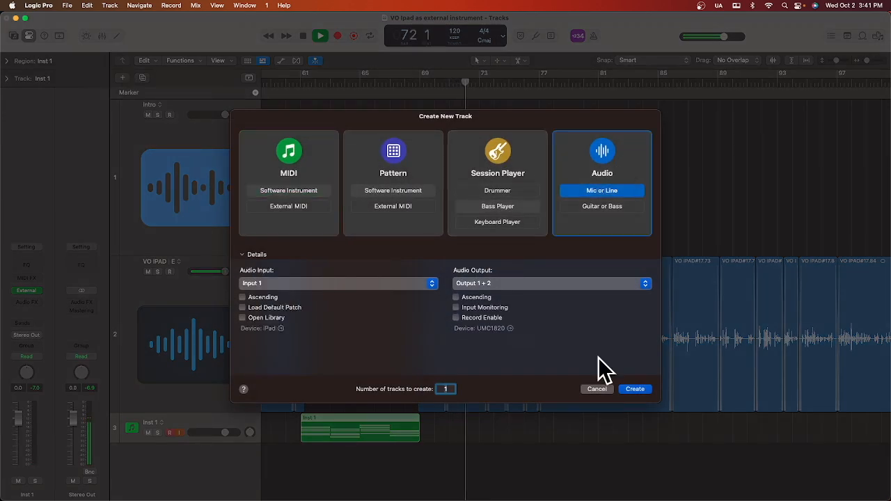
{"action": "left_click", "coordinate": [635, 388]}
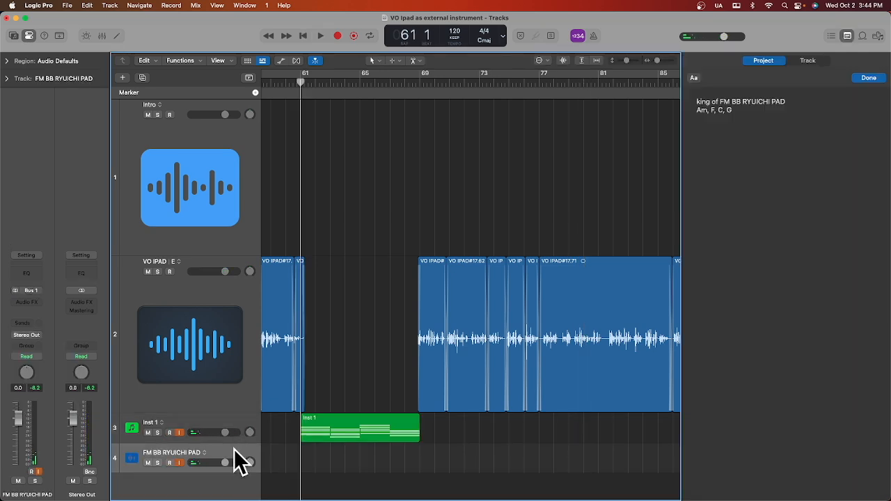
{"action": "left_click", "coordinate": [321, 36]}
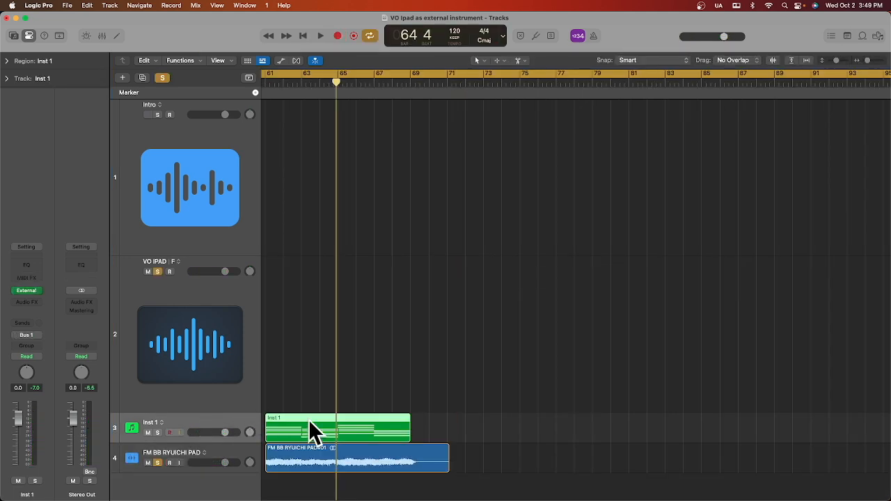
From the Inst 1 region's menu choose Bounce and Join > Bounce in Place.
{"action": "right_click", "coordinate": [313, 427]}
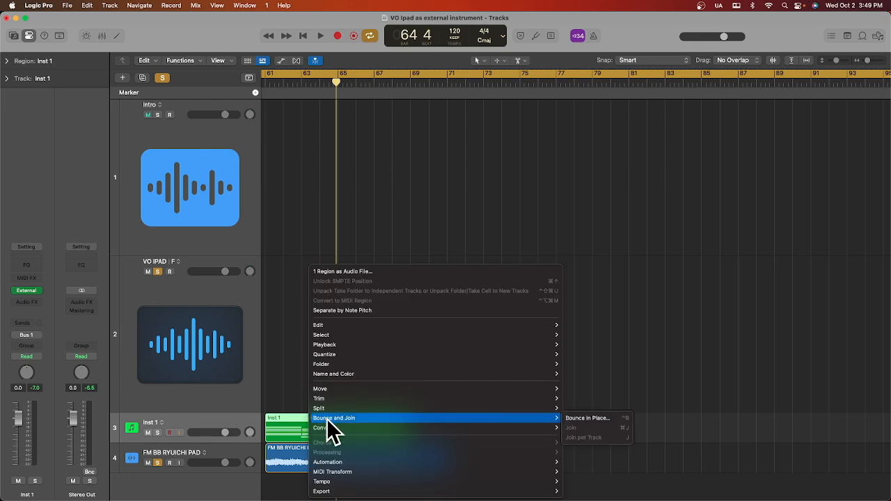
{"action": "mouse_move", "coordinate": [604, 431]}
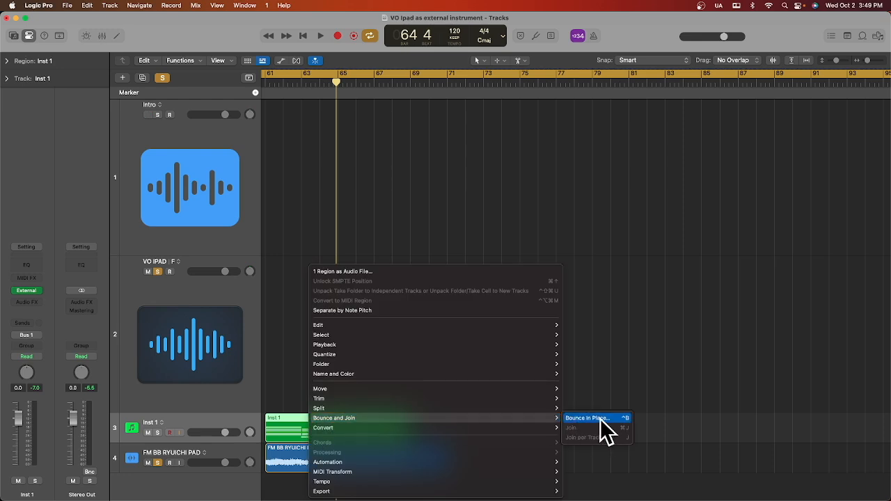
{"action": "left_click", "coordinate": [588, 418]}
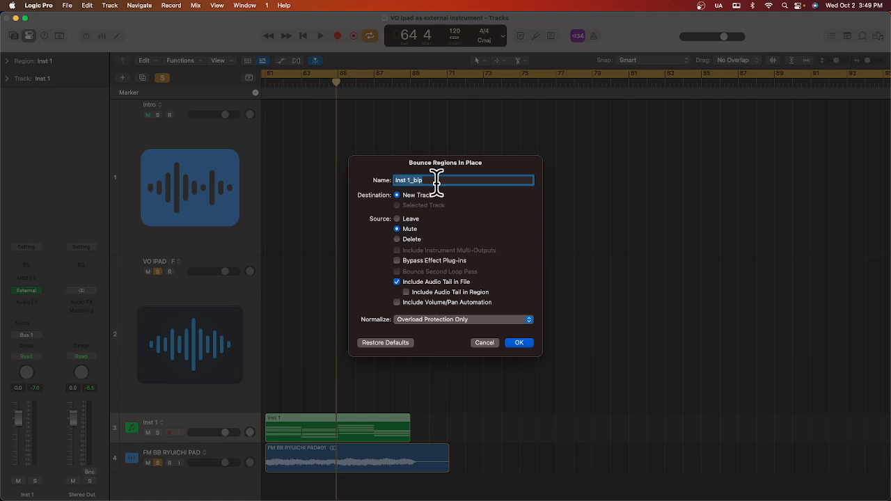
Name the bounce KING OF FM BB RYUICHI PAD, keep New Track and start the bounce.
{"action": "type", "text": "KING OF FM BB"}
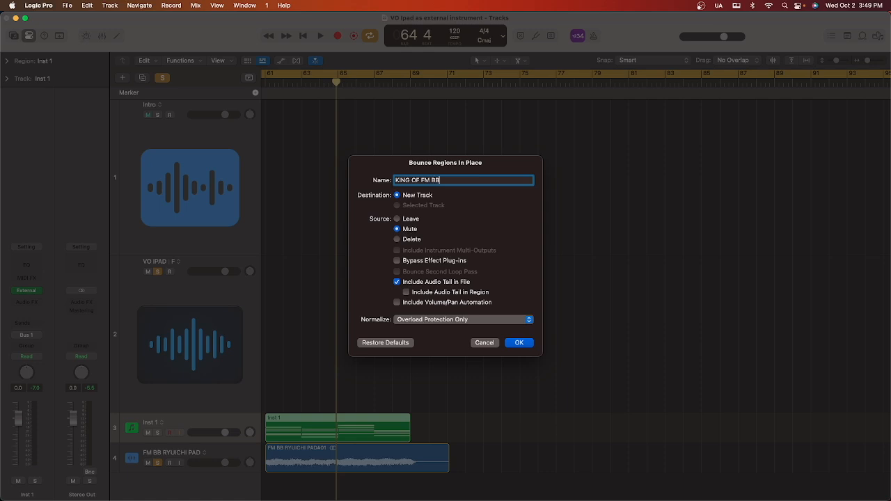
{"action": "type", "text": "RYUICHI PAD"}
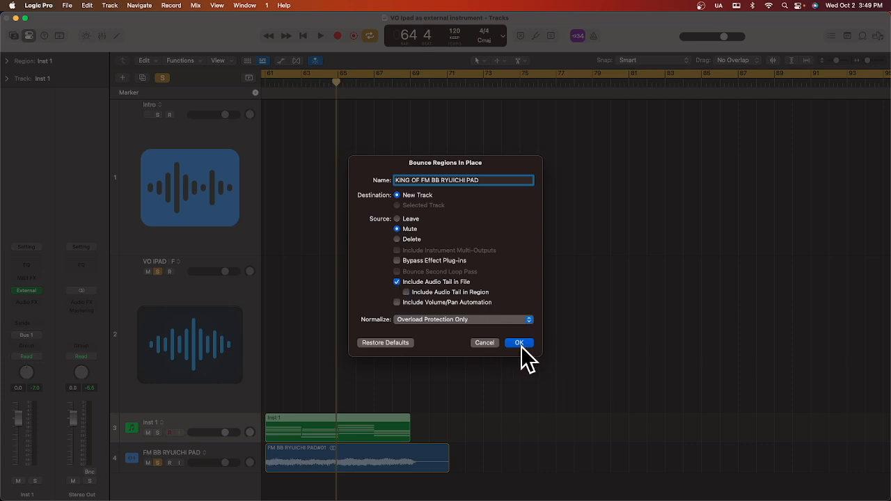
{"action": "left_click", "coordinate": [518, 342]}
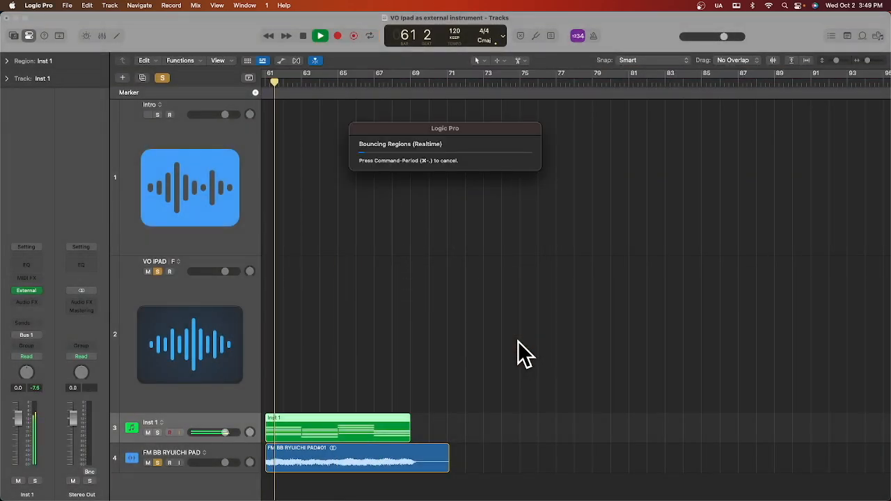